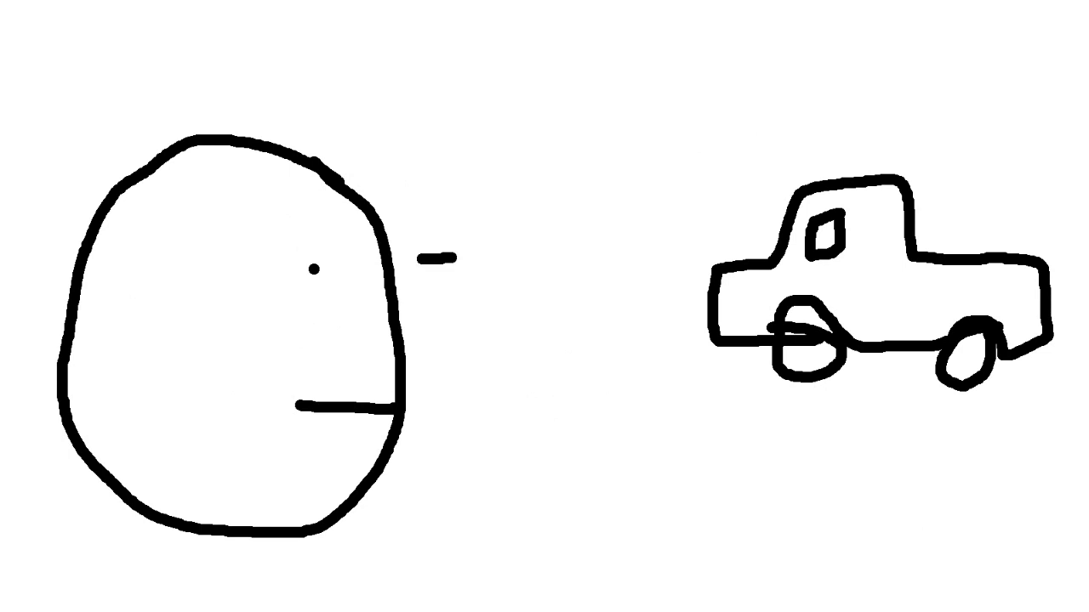
Brush another short horizontal dash continuing the dashed line from the face toward the pickup truck
drag(434, 255, 629, 256)
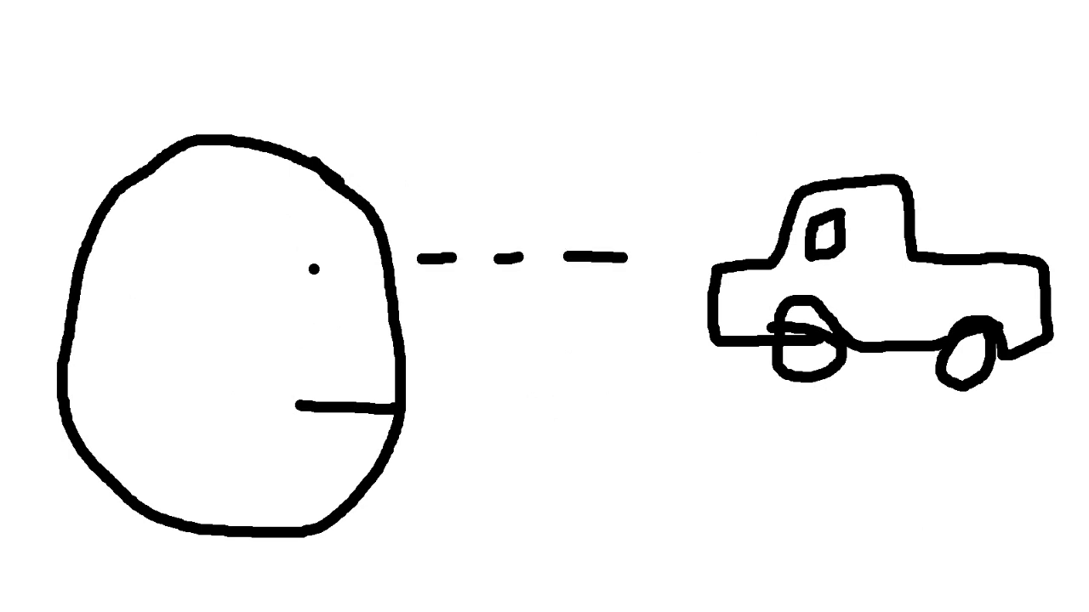